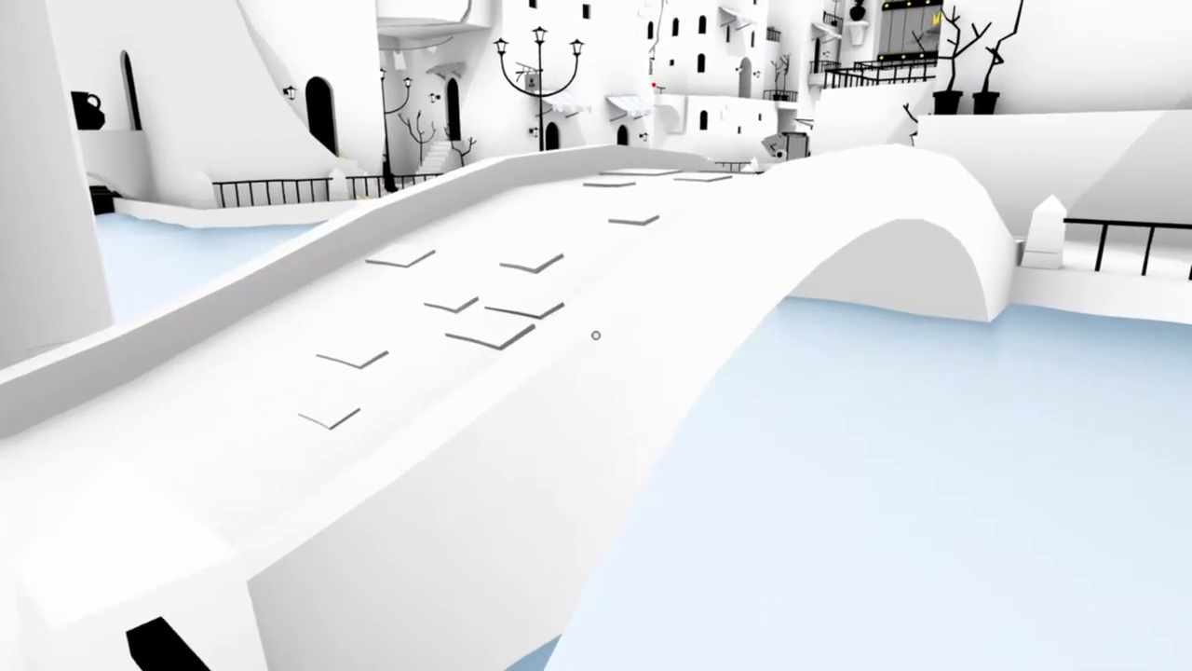
{"action": "mouse_move", "coordinate": [596, 336]}
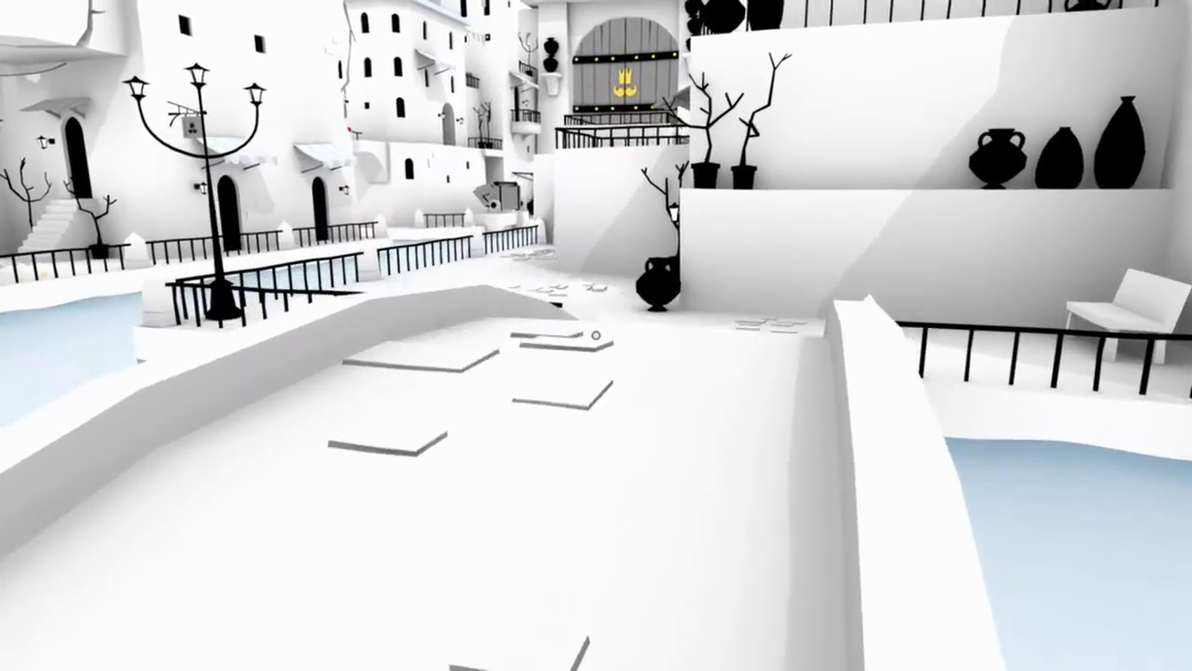